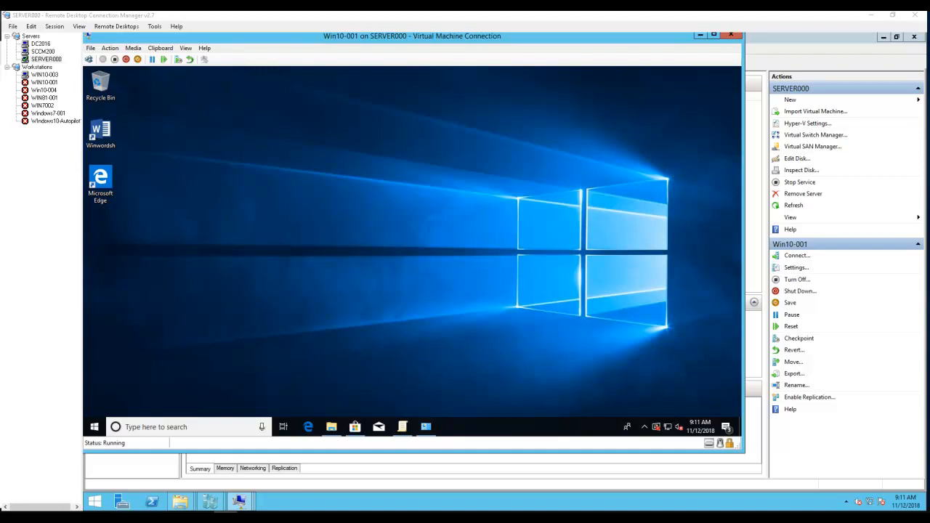
pyautogui.moveTo(555, 294)
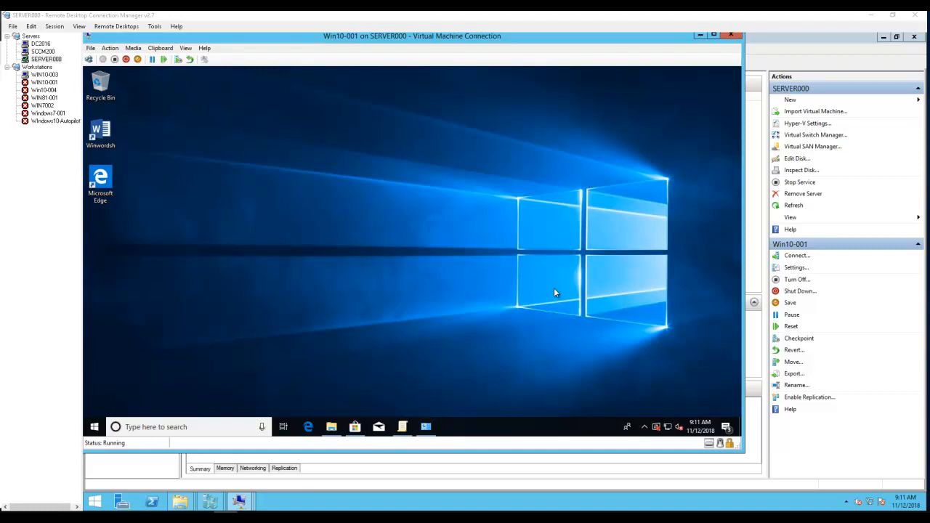
pyautogui.moveTo(483, 250)
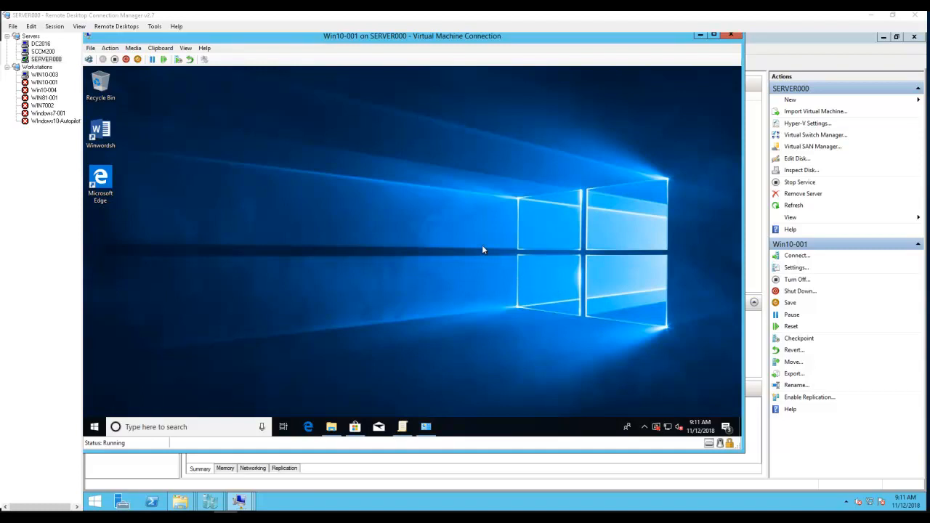
pyautogui.moveTo(436, 250)
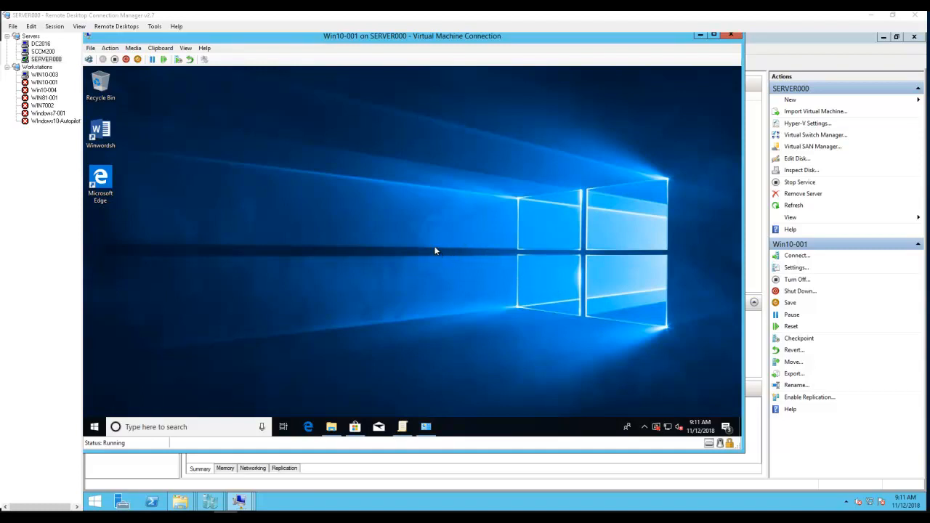
pyautogui.moveTo(331, 413)
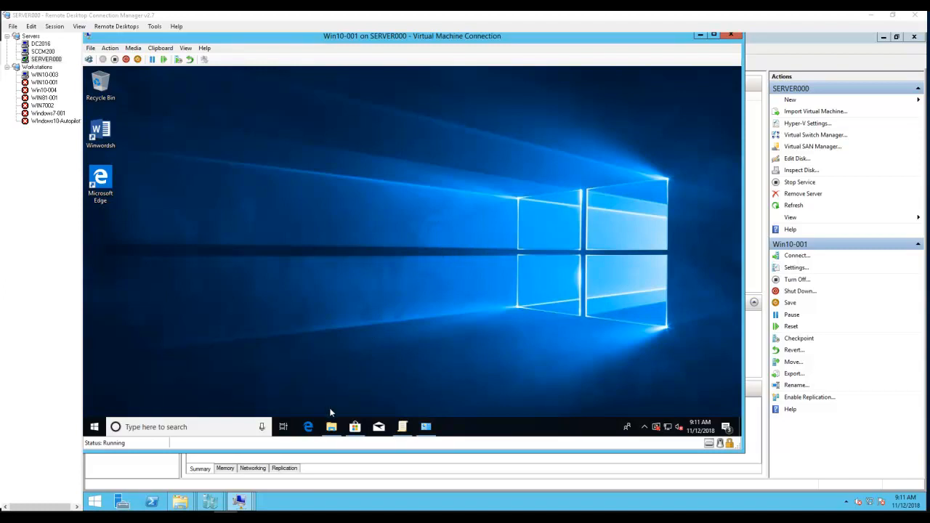
# Browse This PC to C:\Windows, skipping the denied Containers folder rename prompt
pyautogui.click(332, 427)
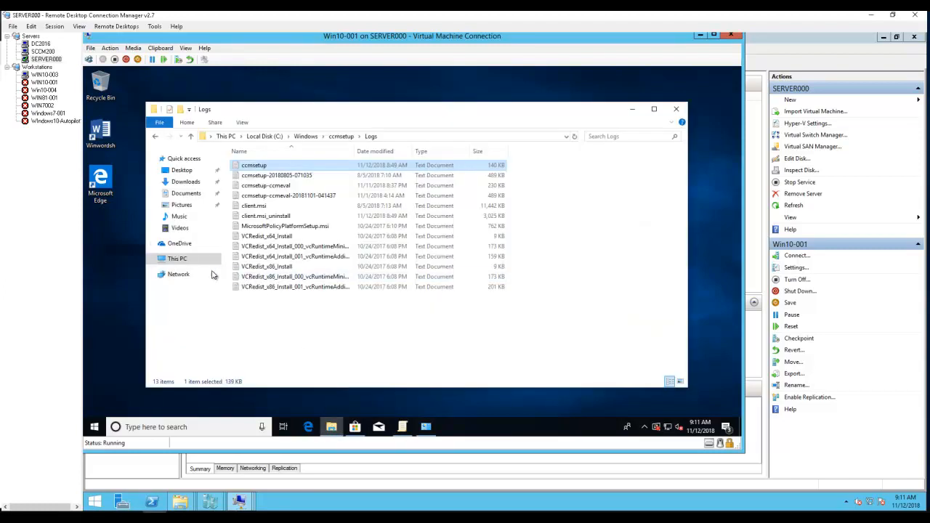
pyautogui.click(177, 259)
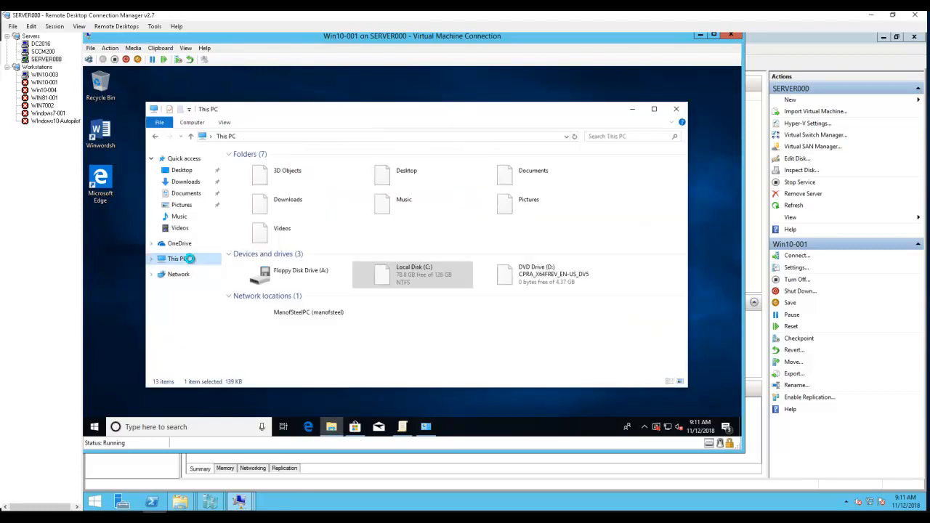
pyautogui.click(415, 273)
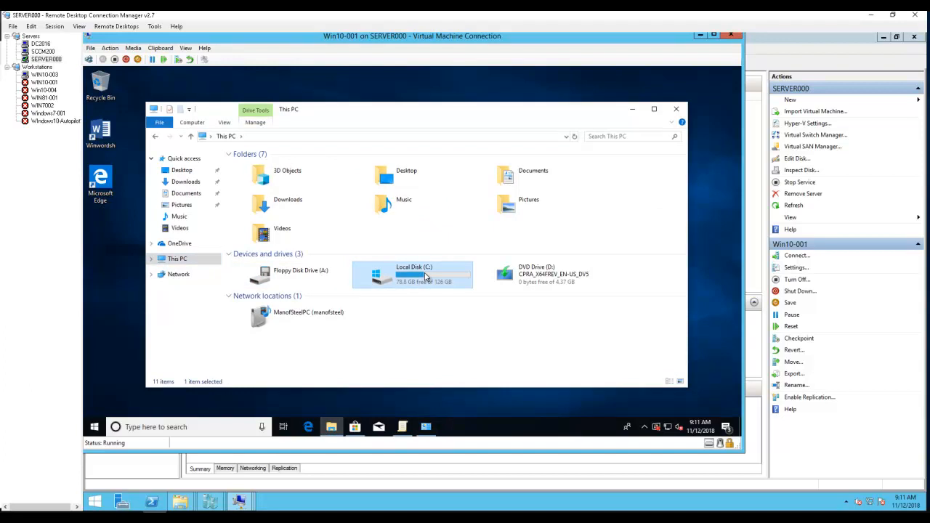
pyautogui.doubleClick(414, 273)
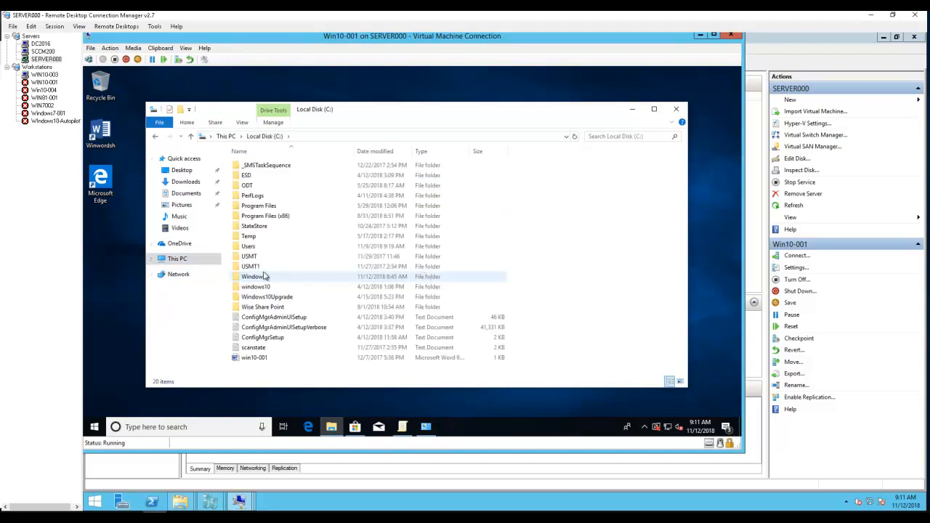
pyautogui.doubleClick(253, 276)
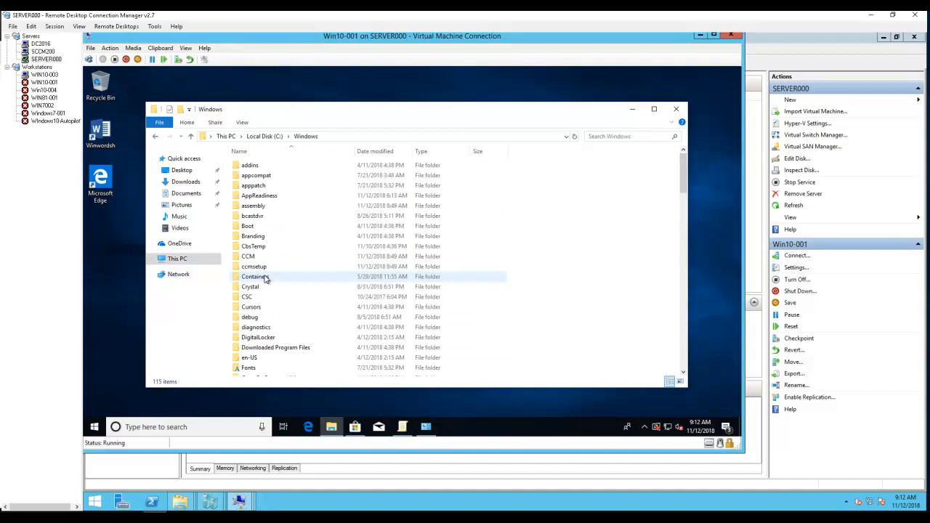
pyautogui.click(253, 276)
pyautogui.write('sys')
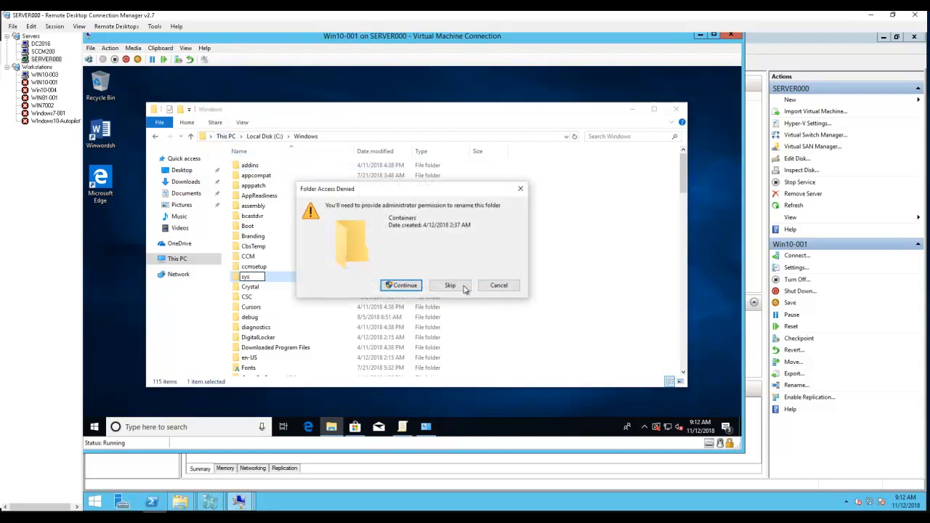
pyautogui.click(451, 285)
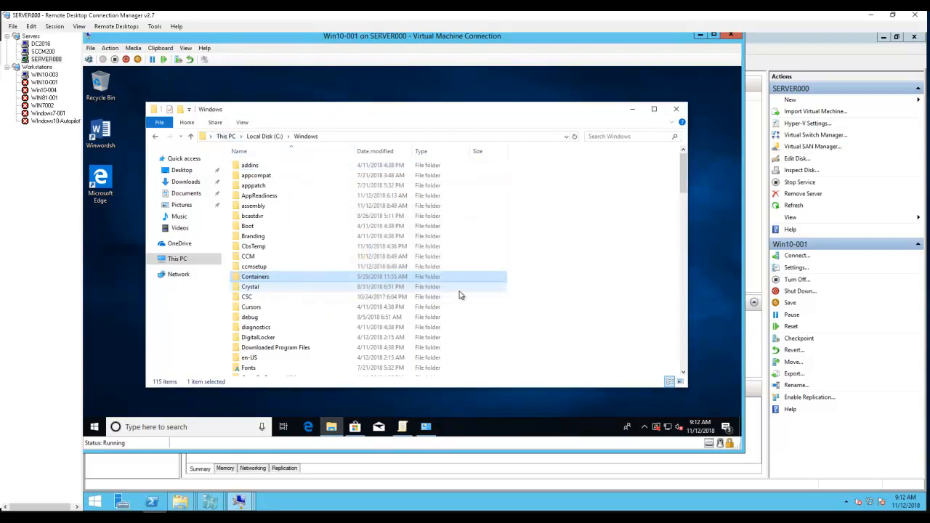
# Go into the System32 folder inside C:\Windows
pyautogui.scroll(-3)
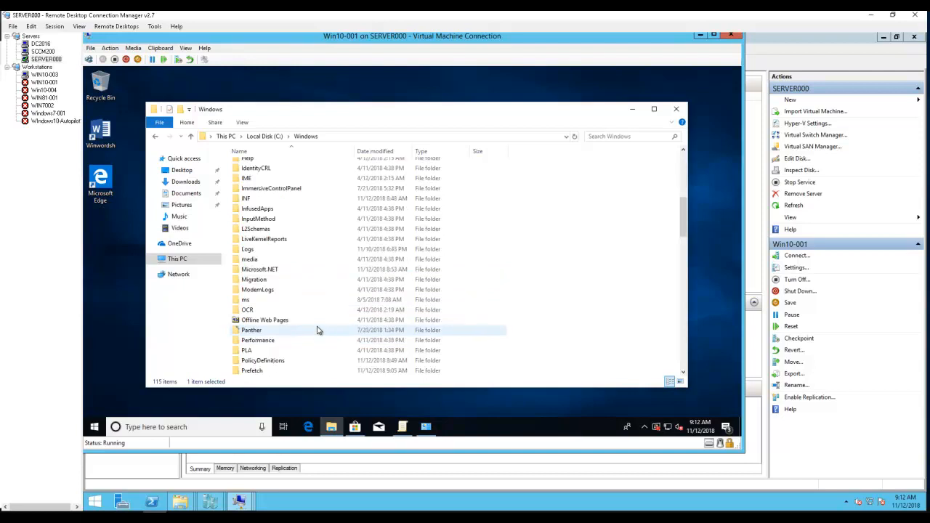
pyautogui.scroll(-3)
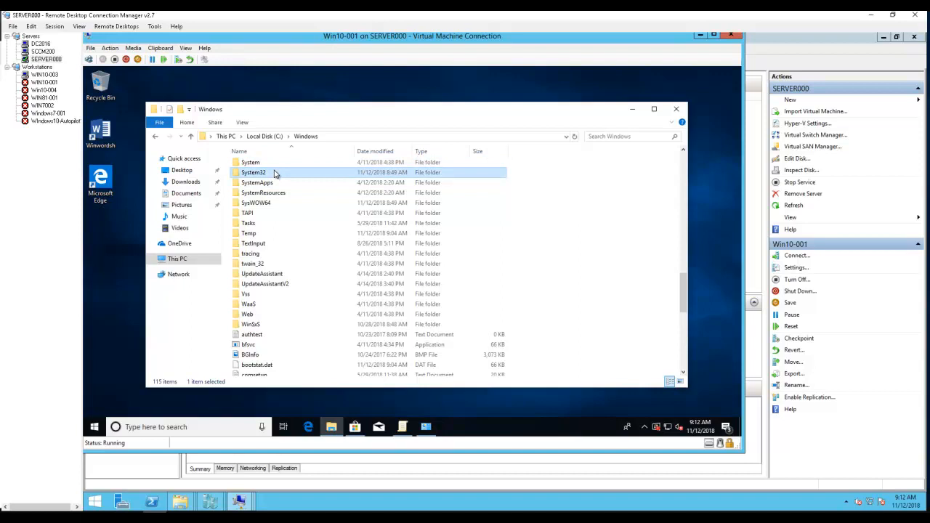
pyautogui.doubleClick(253, 171)
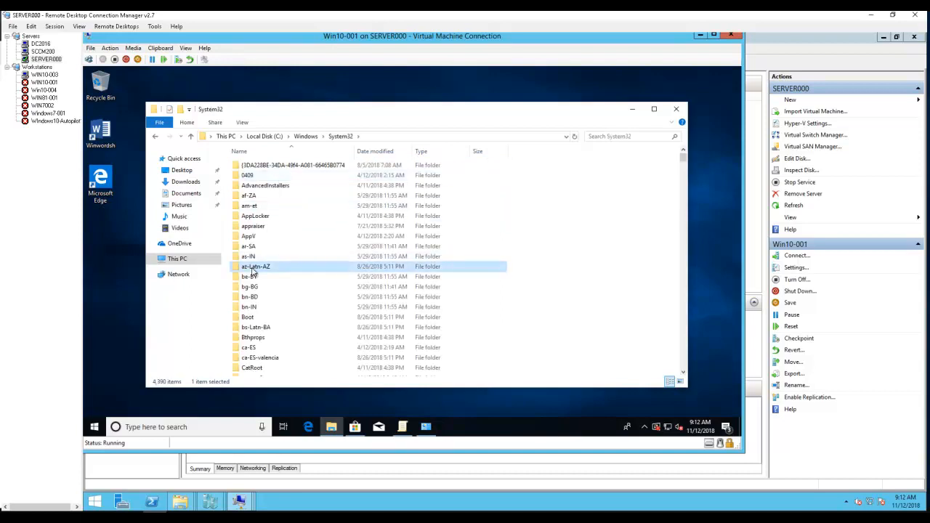
pyautogui.scroll(-3)
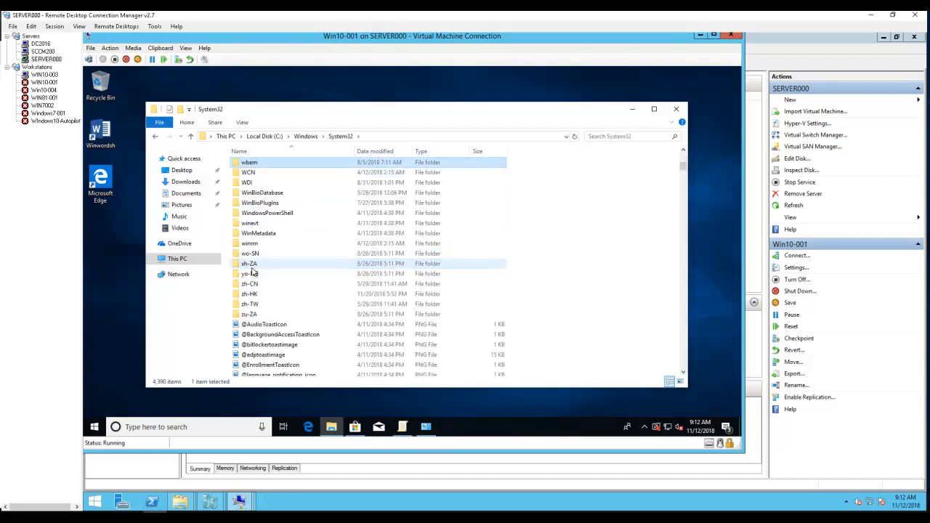
# Enter the wbem folder in System32 and select its Repository folder
pyautogui.doubleClick(250, 163)
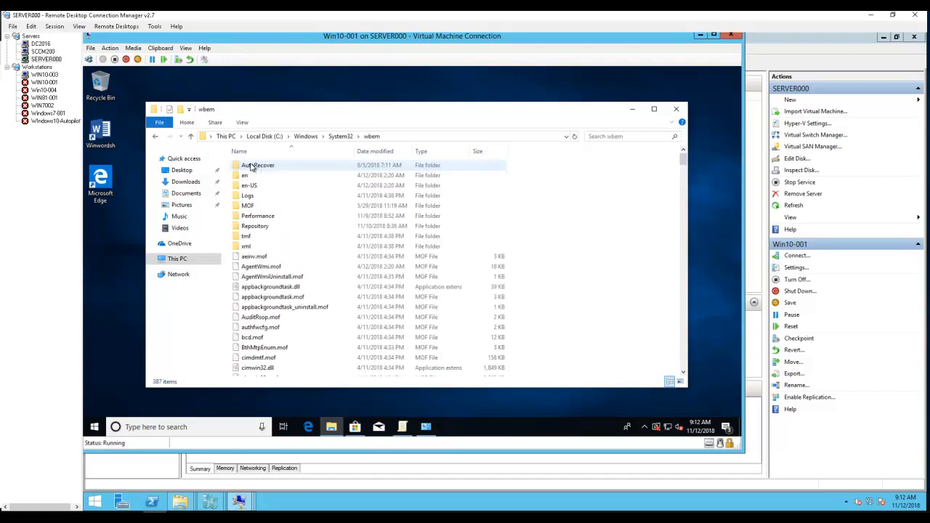
pyautogui.moveTo(407, 144)
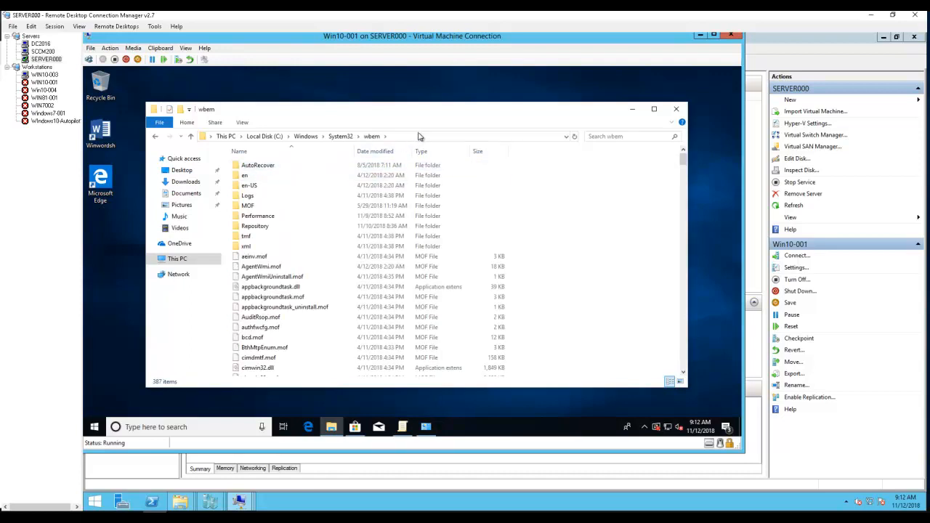
pyautogui.click(256, 227)
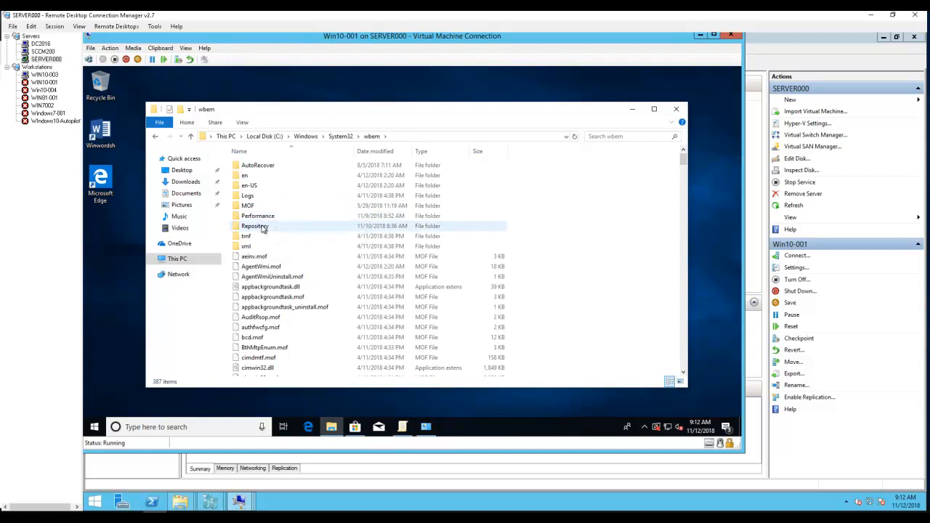
pyautogui.doubleClick(254, 227)
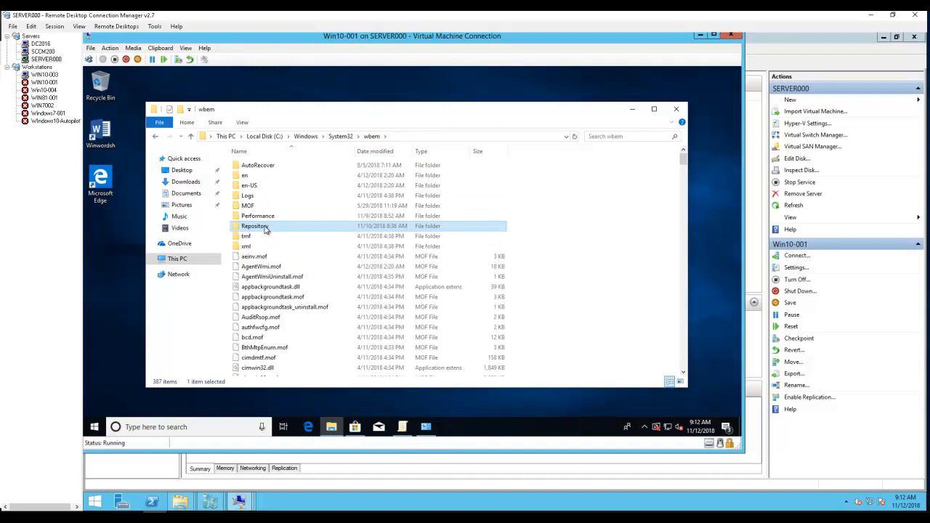
pyautogui.moveTo(254, 227)
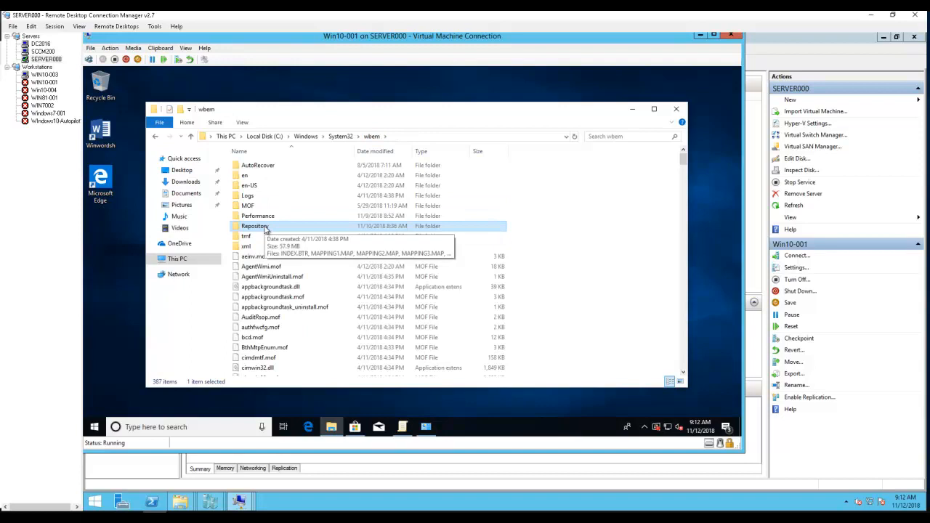
pyautogui.rightClick(255, 227)
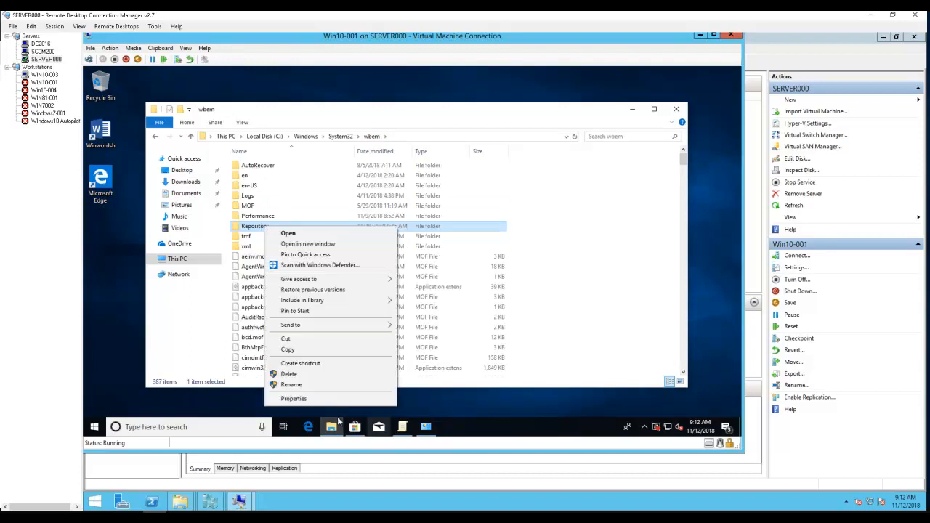
pyautogui.click(291, 384)
pyautogui.write('.old')
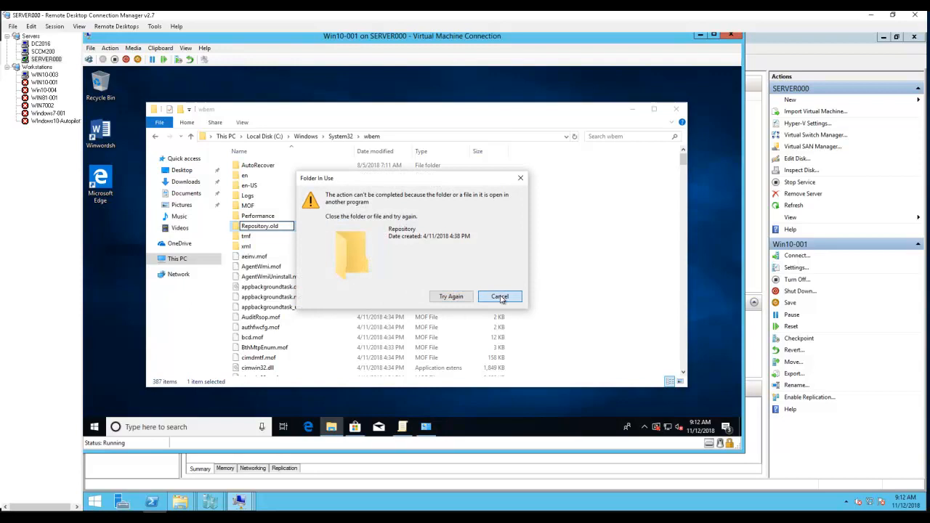
pyautogui.click(500, 297)
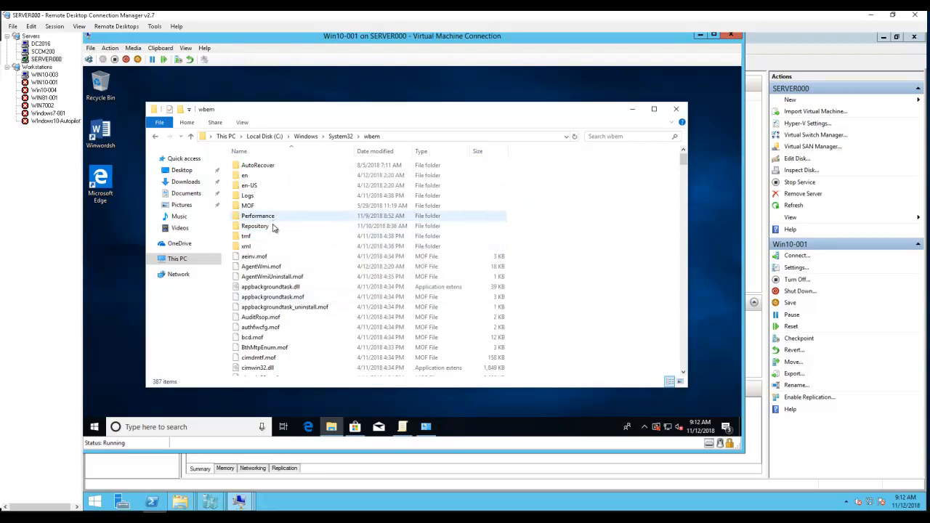
pyautogui.click(256, 227)
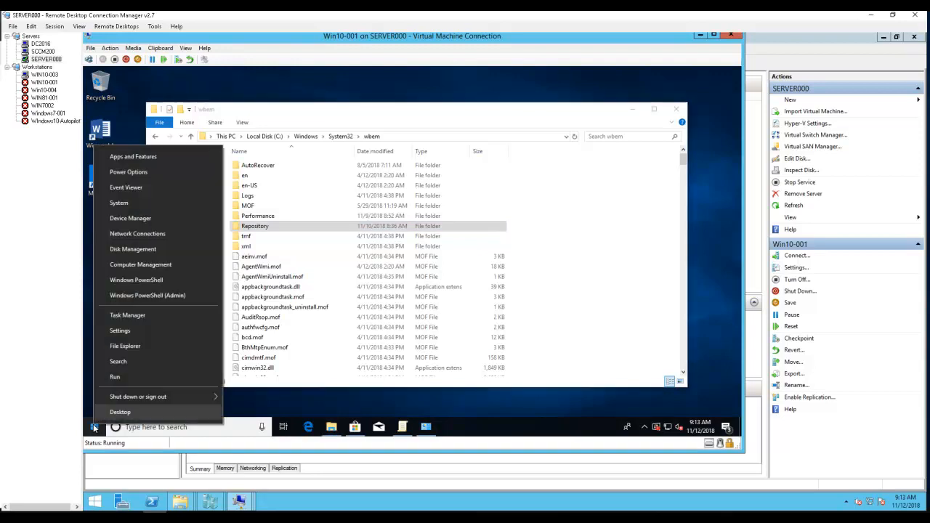
pyautogui.moveTo(139, 265)
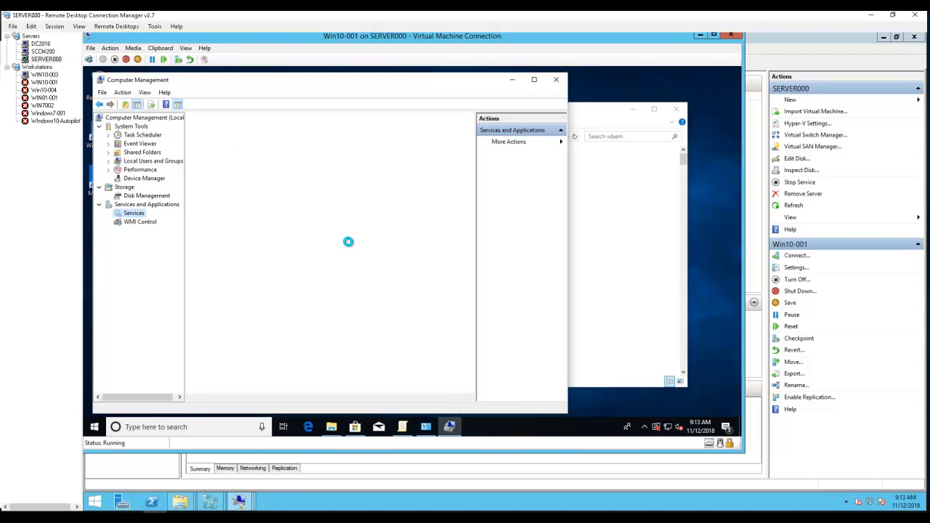
pyautogui.moveTo(362, 346)
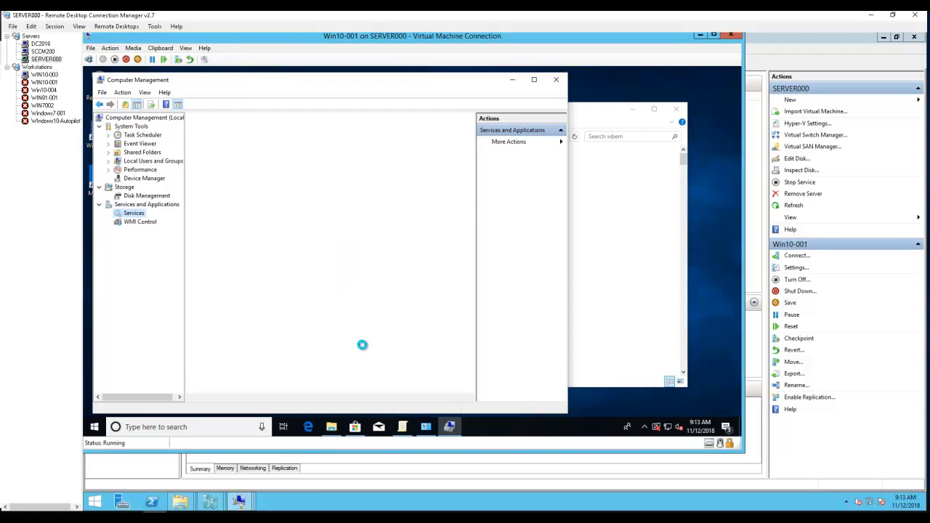
# Show the Services list in Computer Management down to Windows Management Instrumentation
pyautogui.click(134, 212)
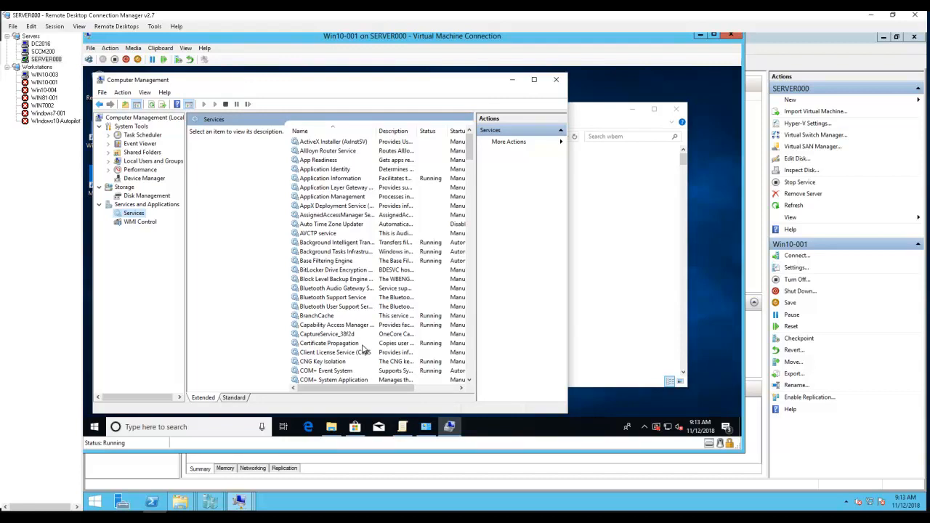
pyautogui.moveTo(398, 288)
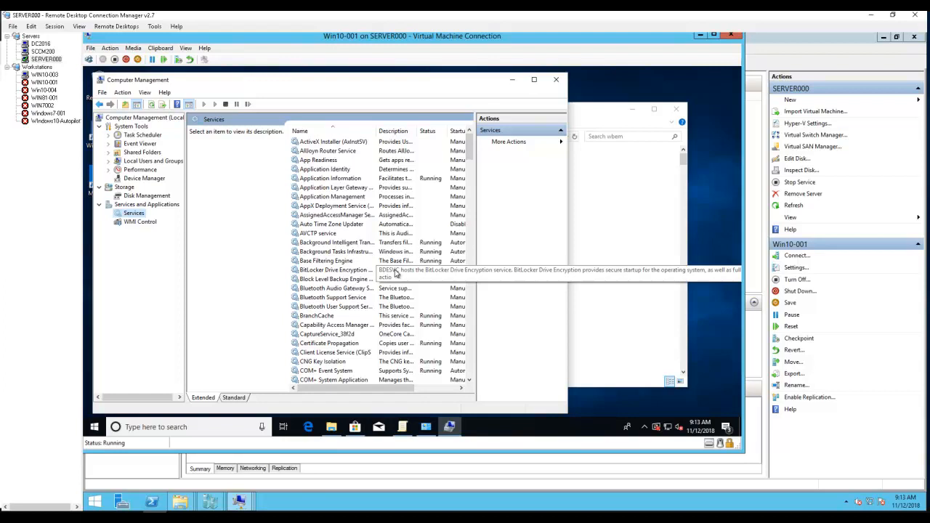
pyautogui.click(334, 287)
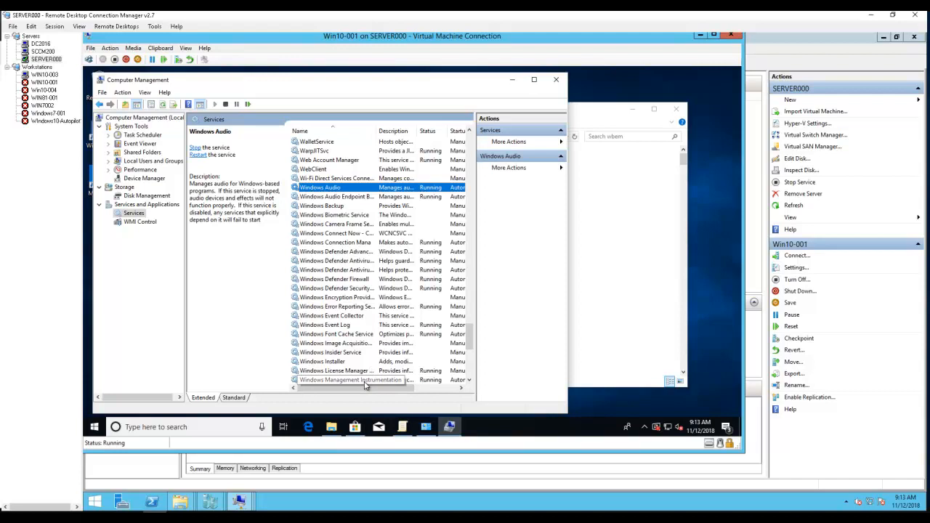
# Stop the Windows Management Instrumentation service, also stopping the dependent IP Helper service
pyautogui.click(352, 370)
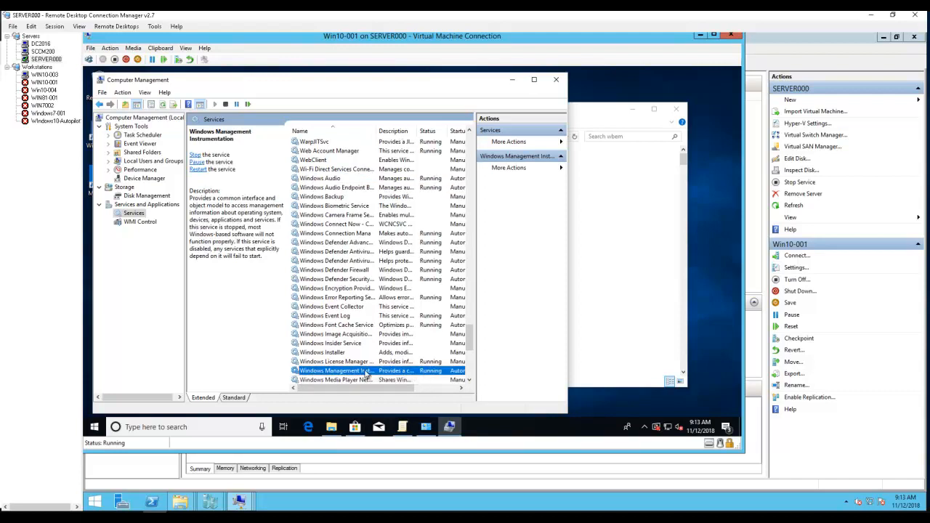
pyautogui.rightClick(356, 370)
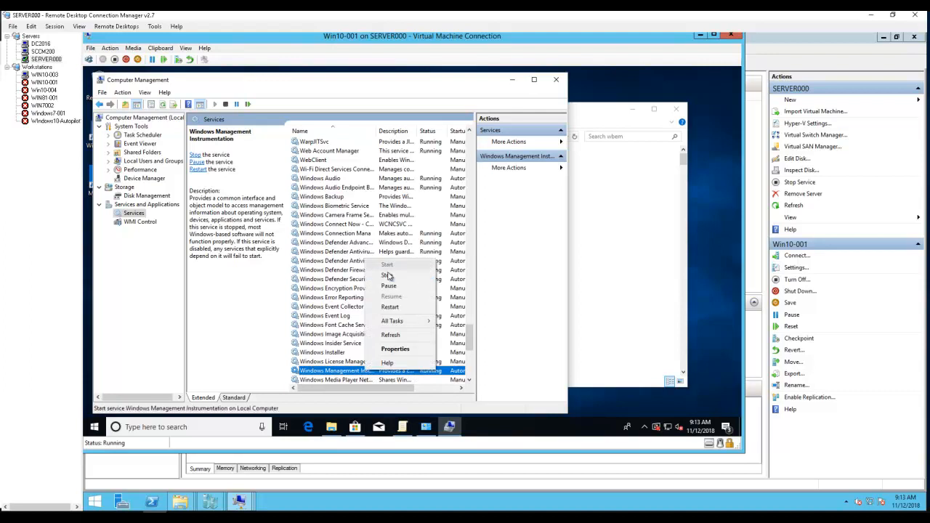
pyautogui.click(387, 275)
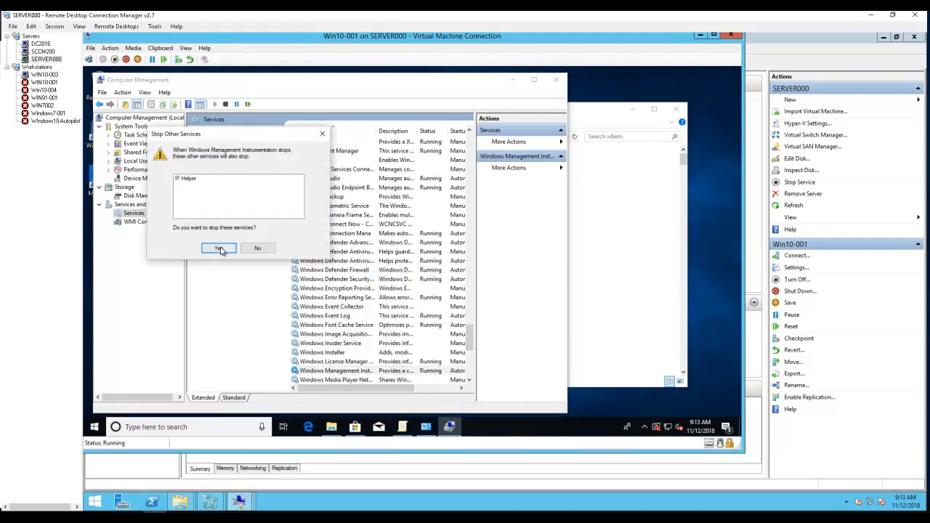
pyautogui.click(218, 247)
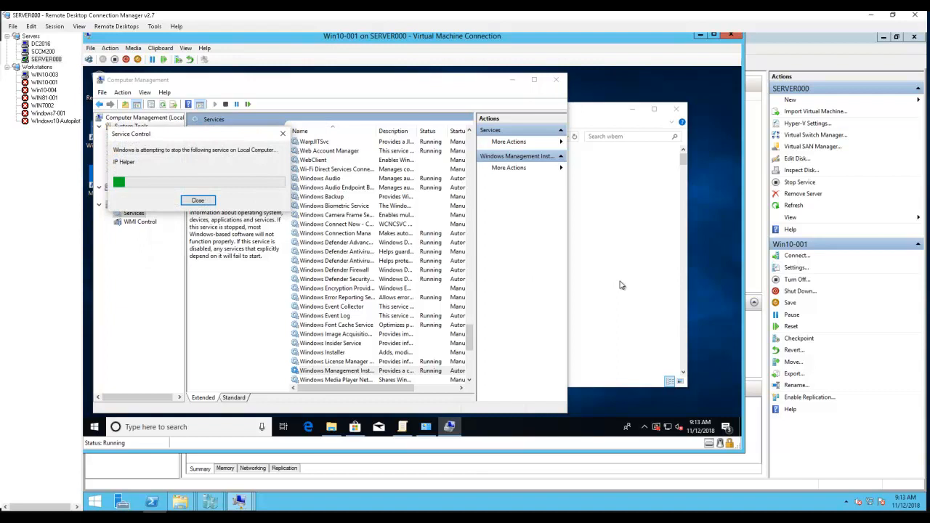
pyautogui.click(198, 200)
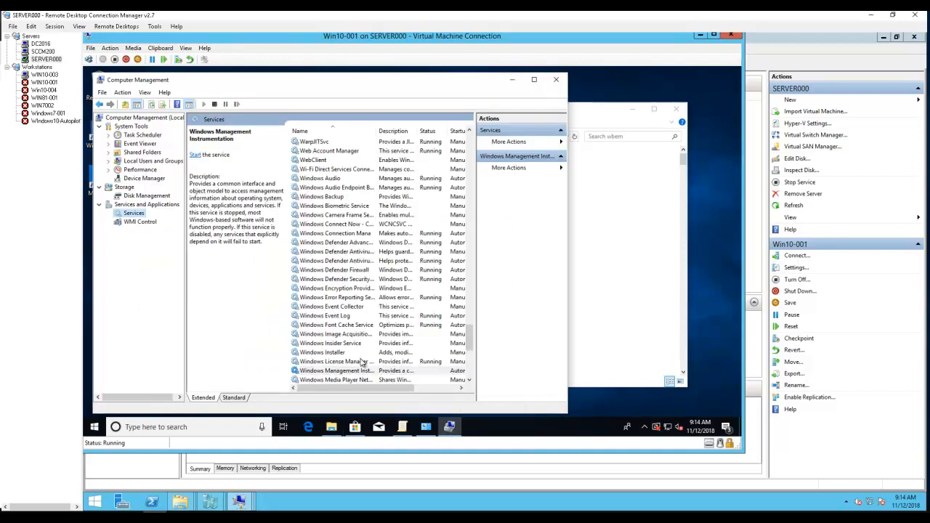
# Check the WMI service actions, then select Repository.old in the wbem folder window
pyautogui.rightClick(337, 371)
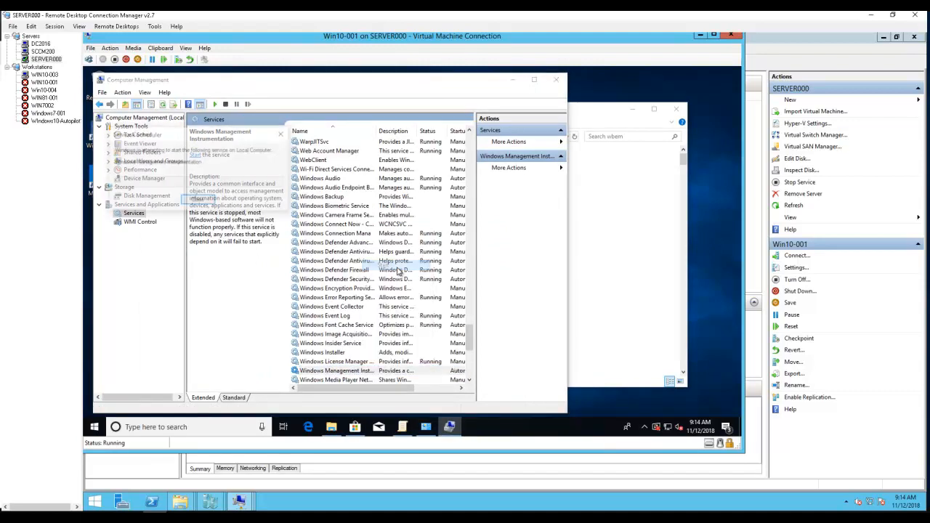
pyautogui.click(338, 371)
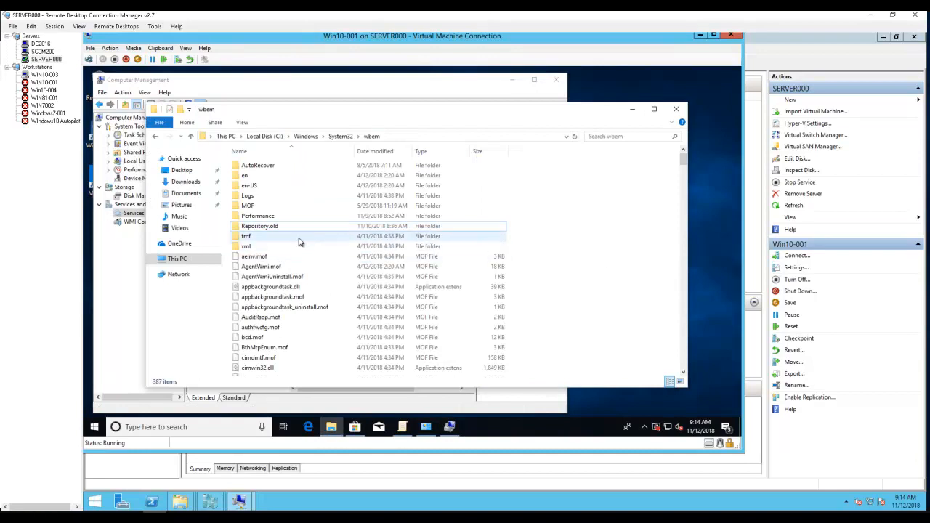
pyautogui.moveTo(259, 227)
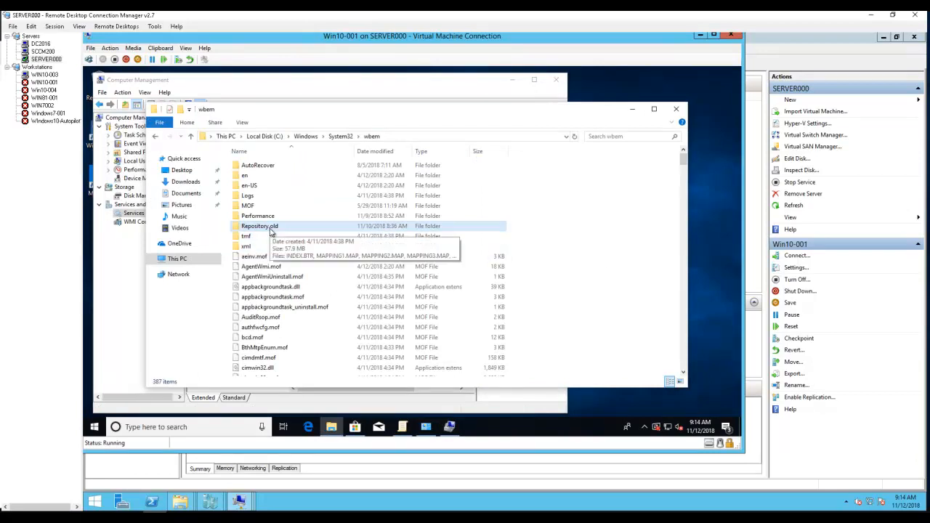
pyautogui.moveTo(587, 272)
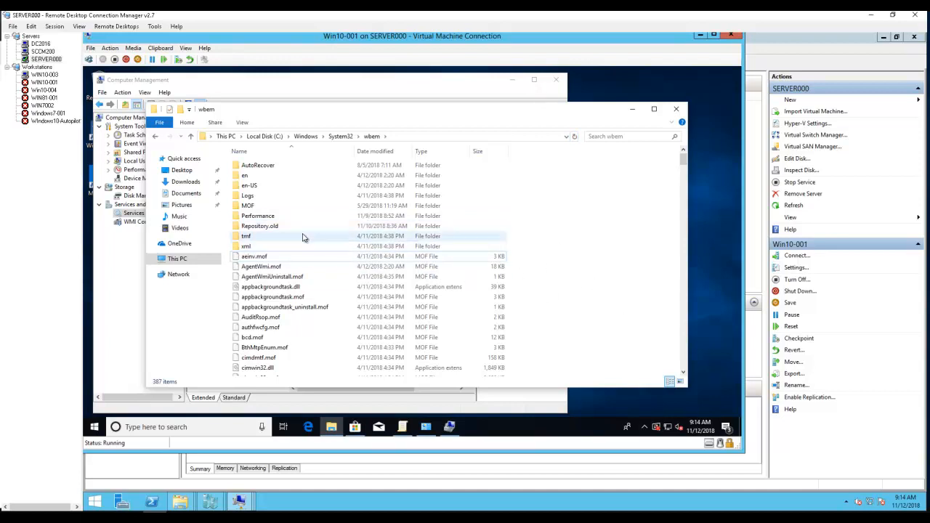
pyautogui.click(259, 227)
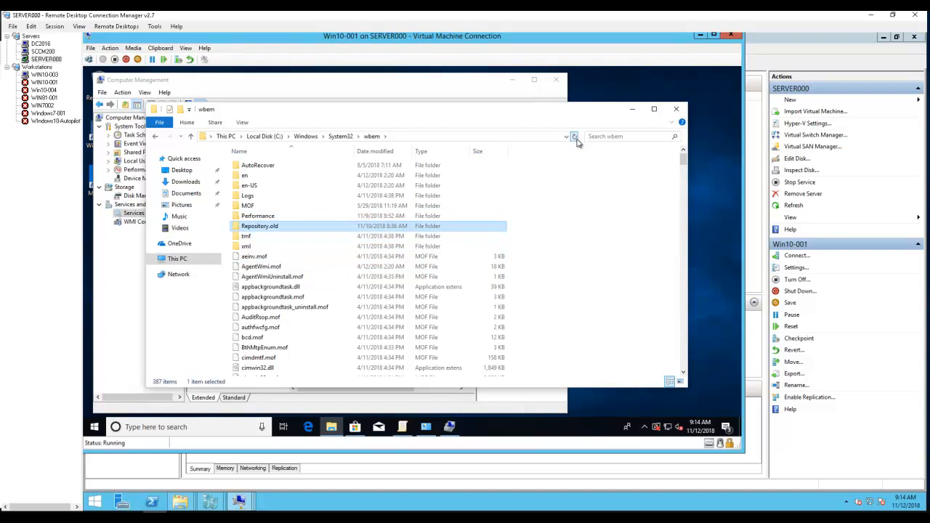
pyautogui.moveTo(578, 142)
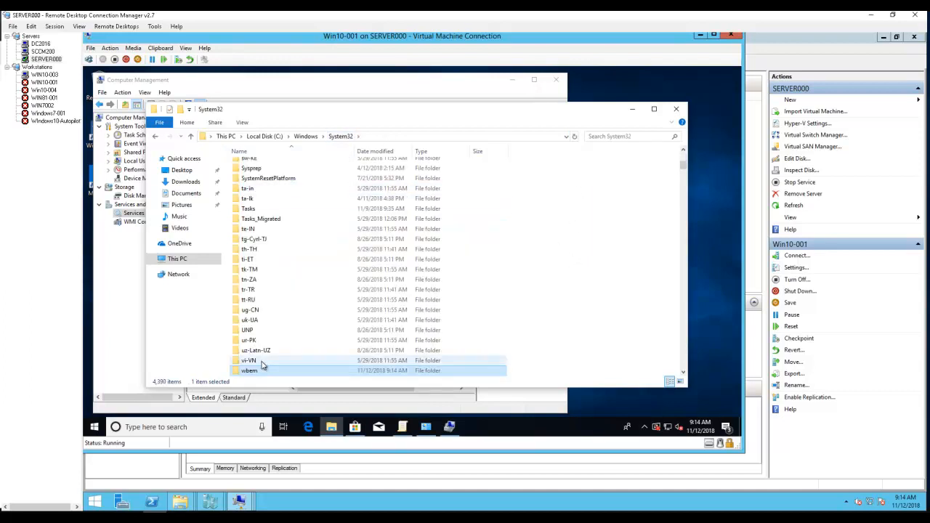
pyautogui.doubleClick(250, 371)
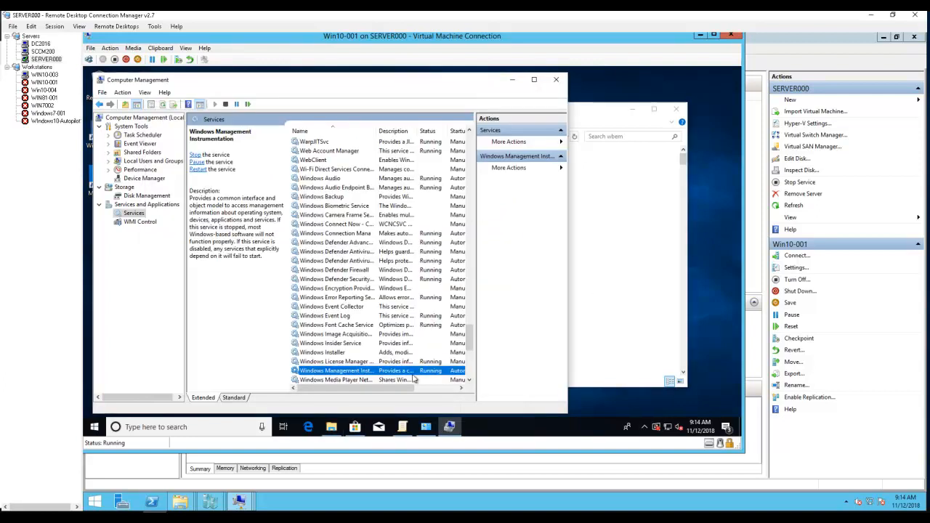
# Verify Windows Management Instrumentation is running again and return to the wbem folder
pyautogui.rightClick(336, 371)
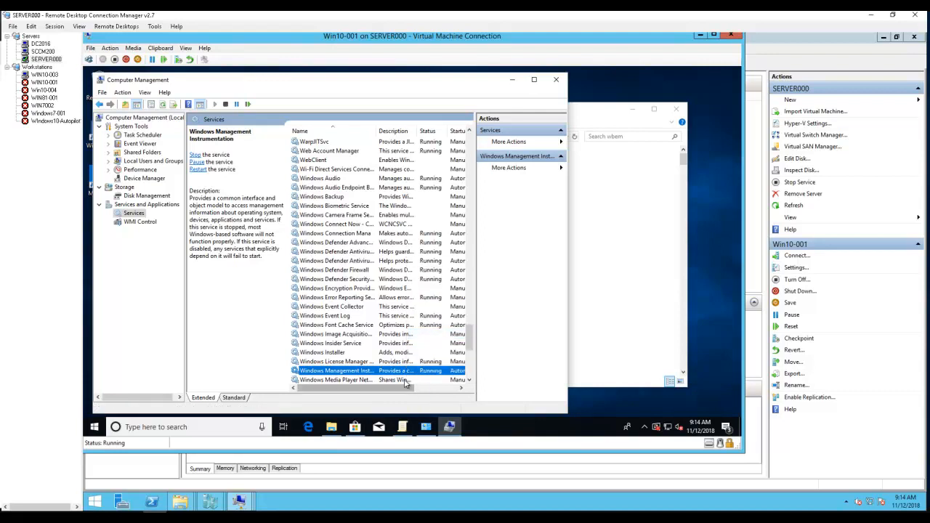
pyautogui.doubleClick(336, 371)
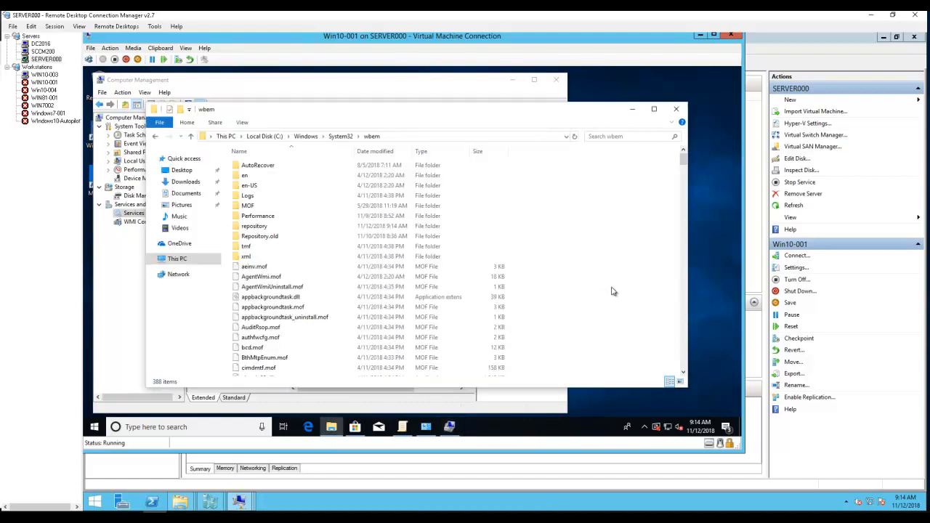
# Enter the newly regenerated repository folder in wbem, granting permanent access via Continue
pyautogui.click(254, 227)
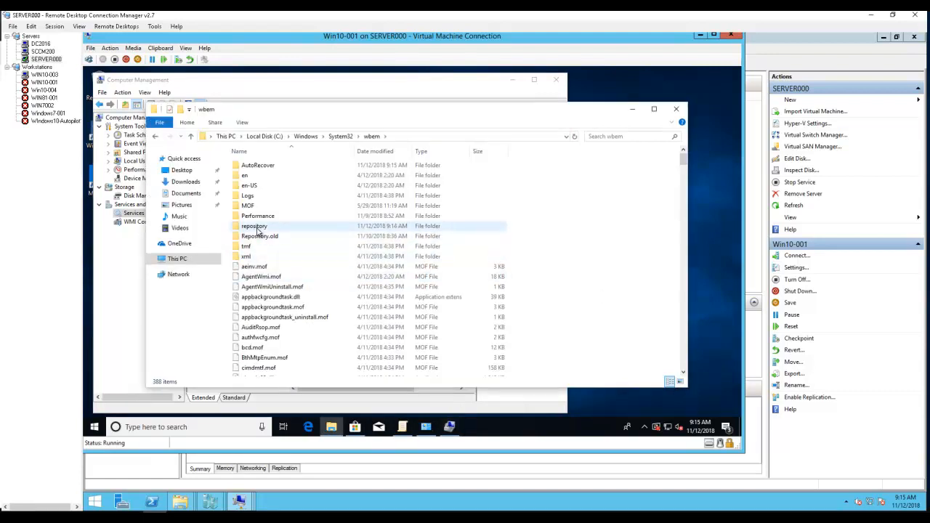
pyautogui.moveTo(254, 227)
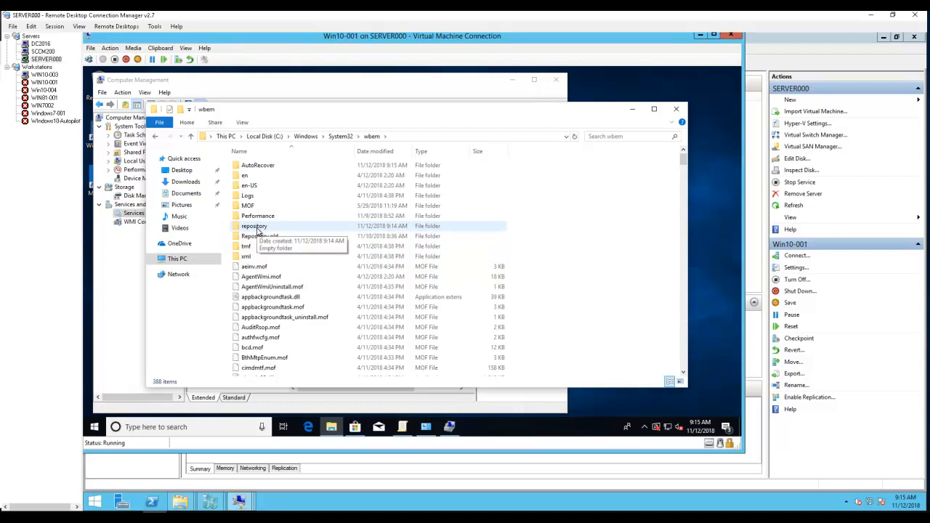
pyautogui.click(253, 227)
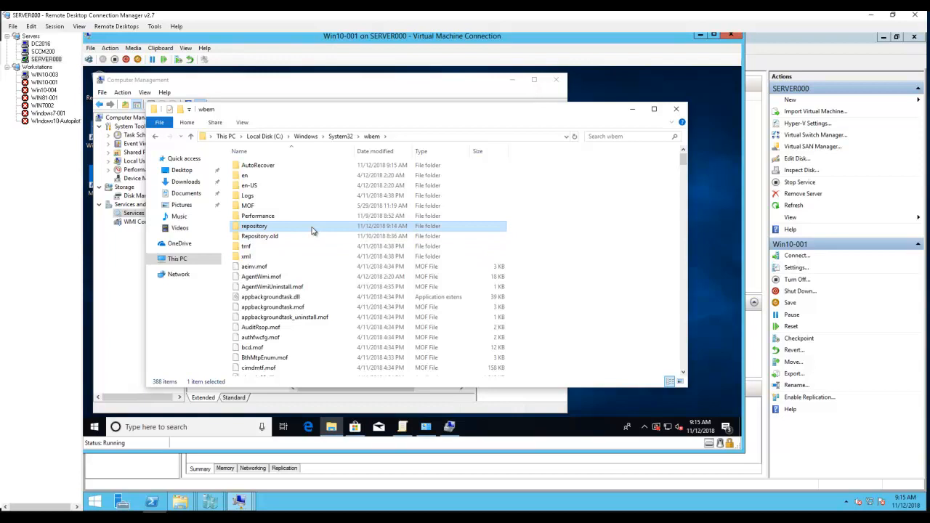
pyautogui.doubleClick(253, 227)
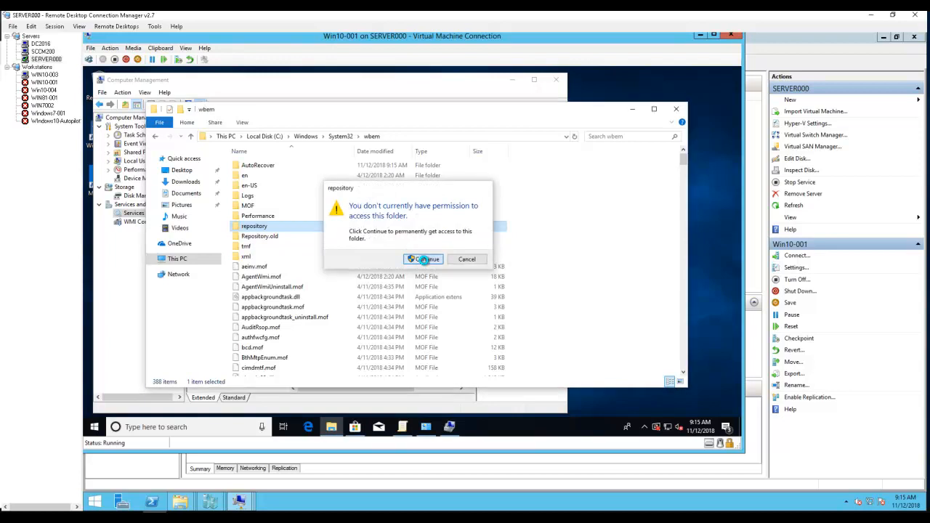
pyautogui.click(425, 259)
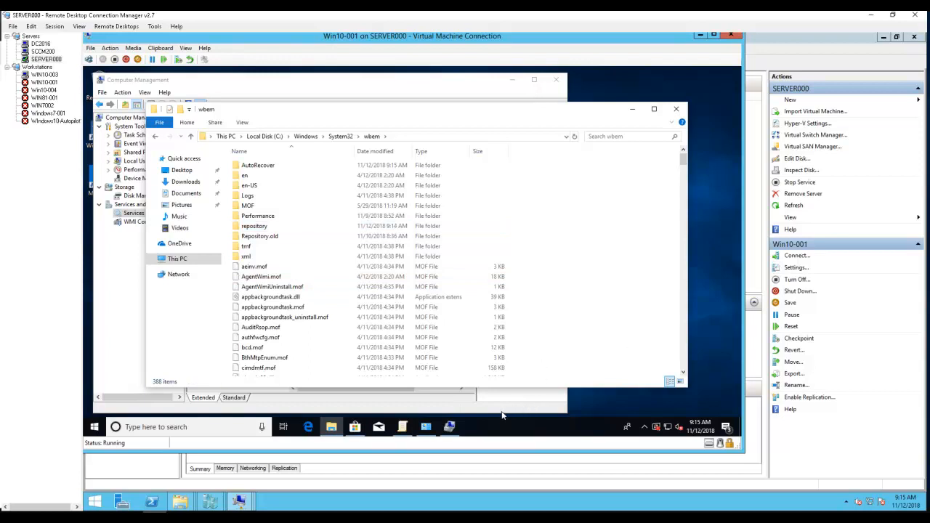
pyautogui.moveTo(331, 427)
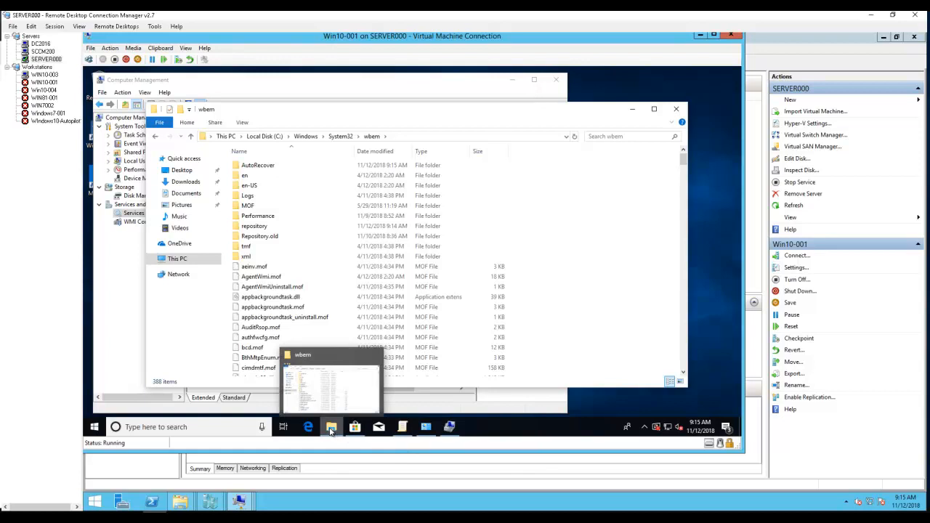